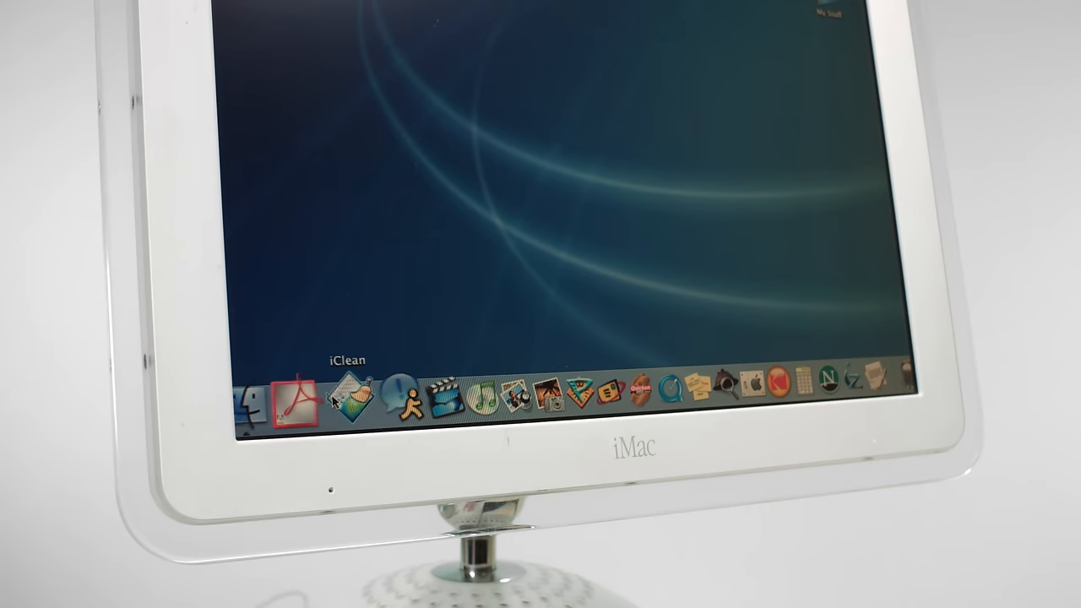
{"action": "mouse_move", "coordinate": [519, 395]}
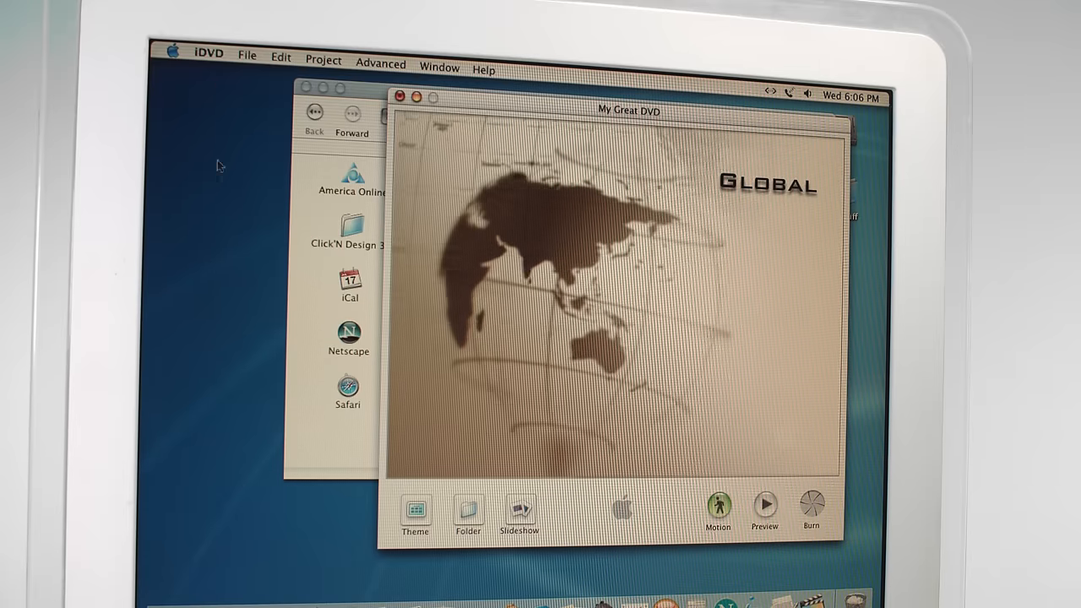
{"action": "left_click", "coordinate": [208, 54]}
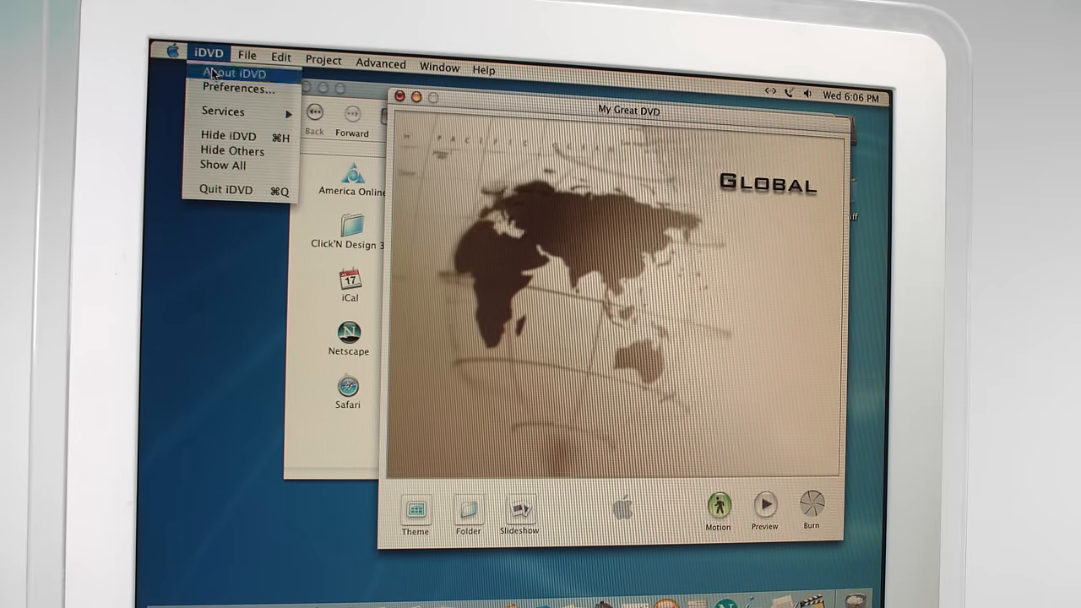
{"action": "left_click", "coordinate": [234, 73]}
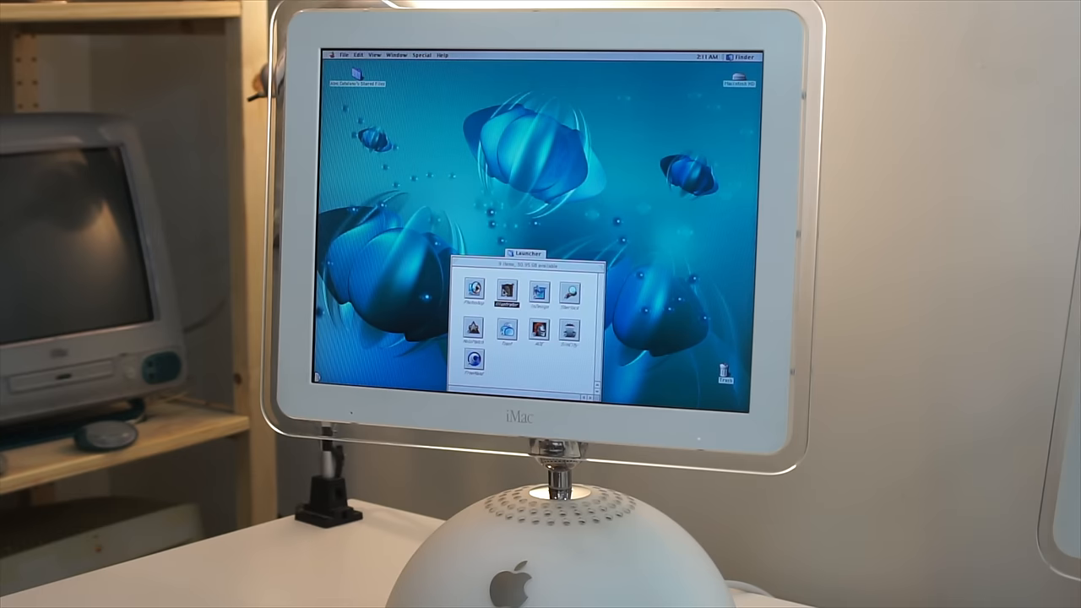
{"action": "double_click", "coordinate": [475, 293]}
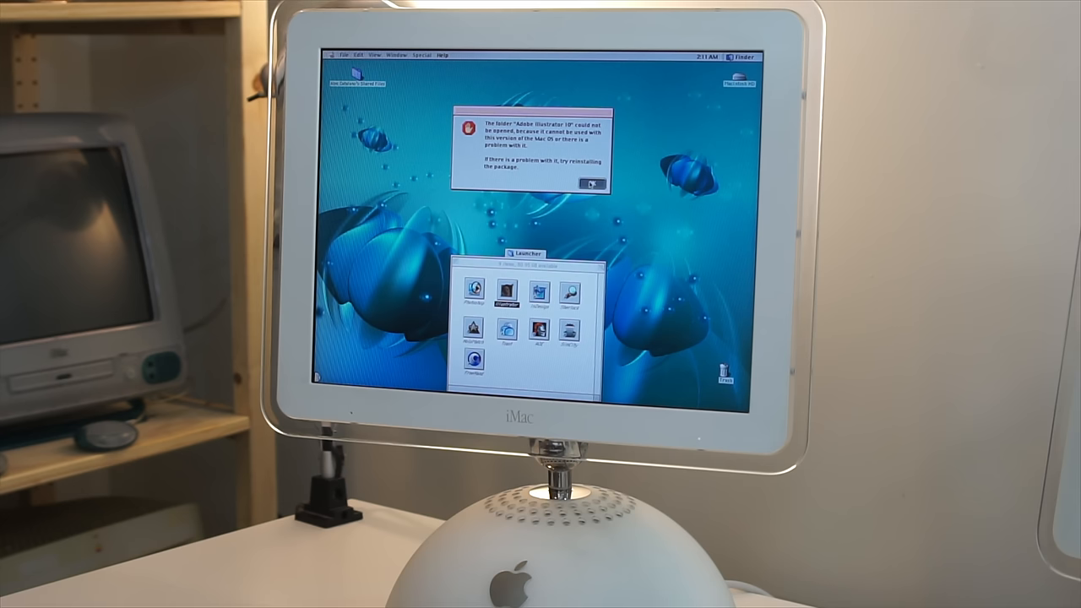
{"action": "left_click", "coordinate": [591, 184]}
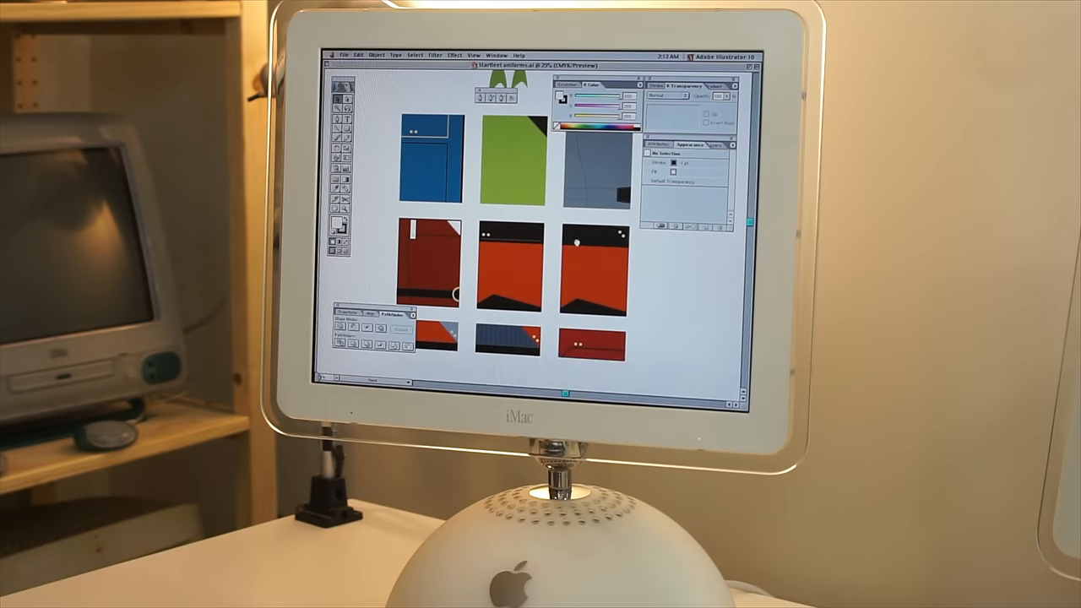
{"action": "scroll", "scroll_direction": "down", "scroll_amount": 3}
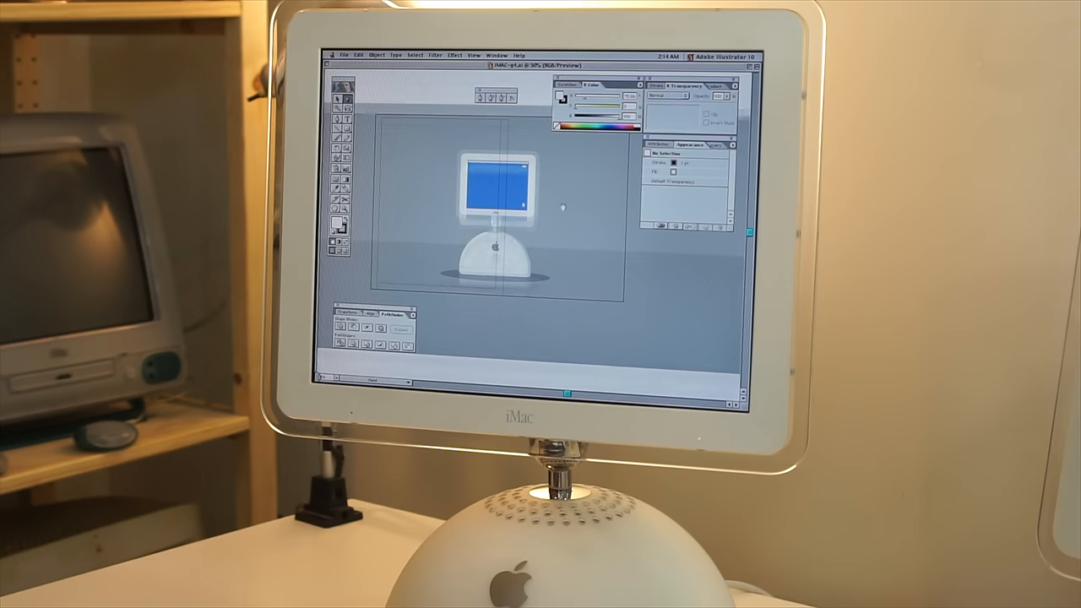
{"action": "left_click", "coordinate": [474, 55]}
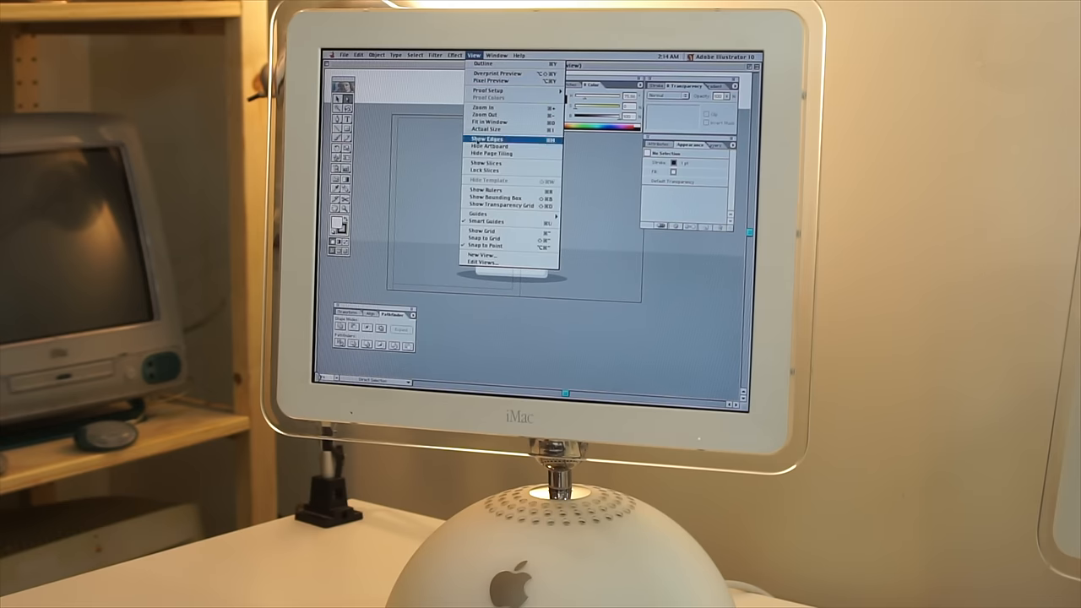
{"action": "left_click", "coordinate": [486, 138]}
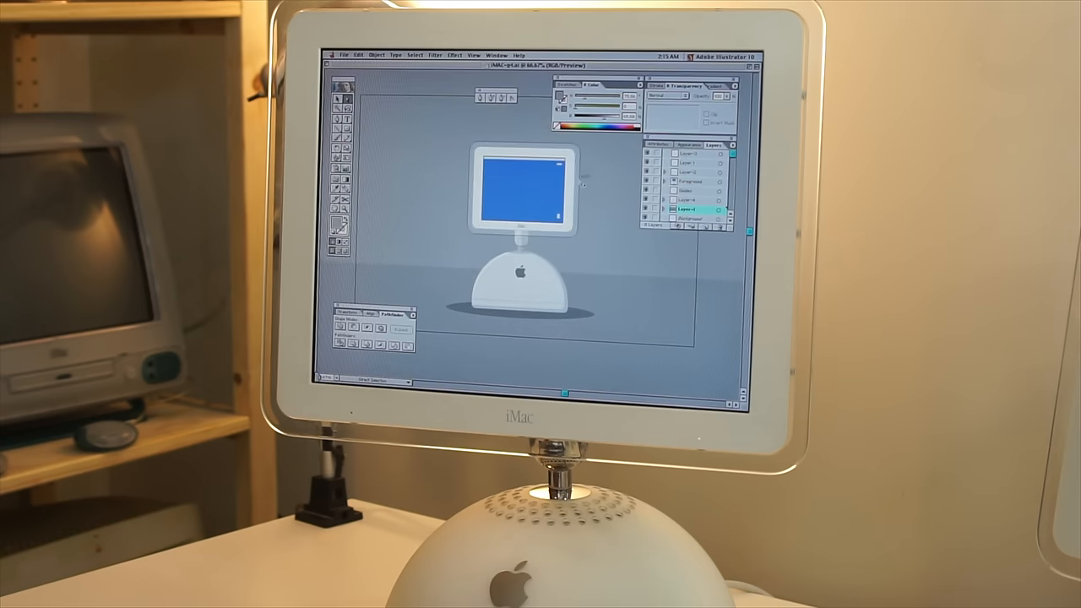
{"action": "left_click", "coordinate": [717, 55]}
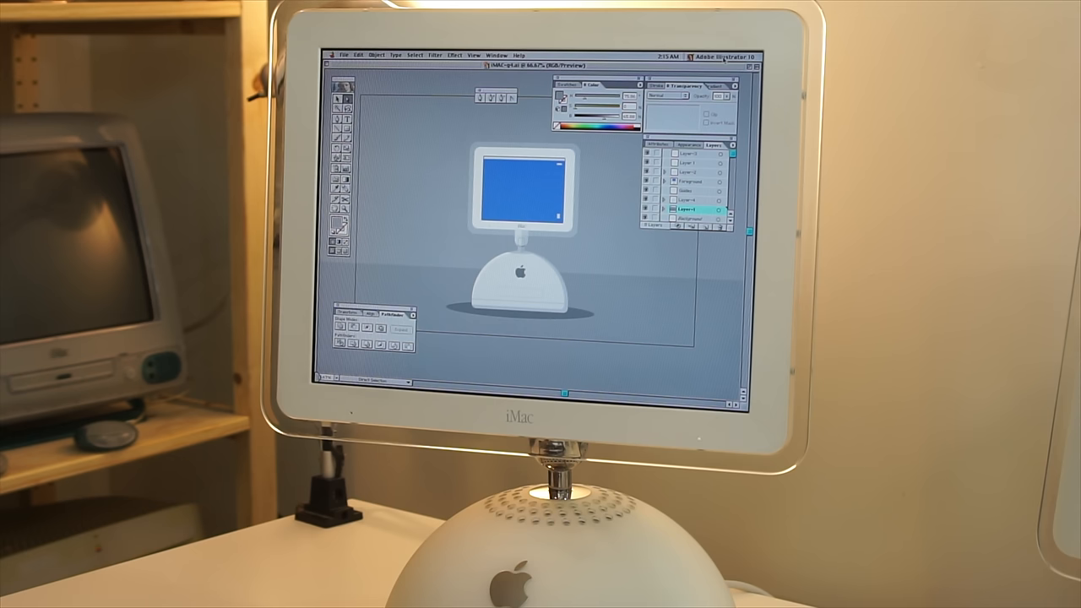
{"action": "left_click", "coordinate": [718, 56]}
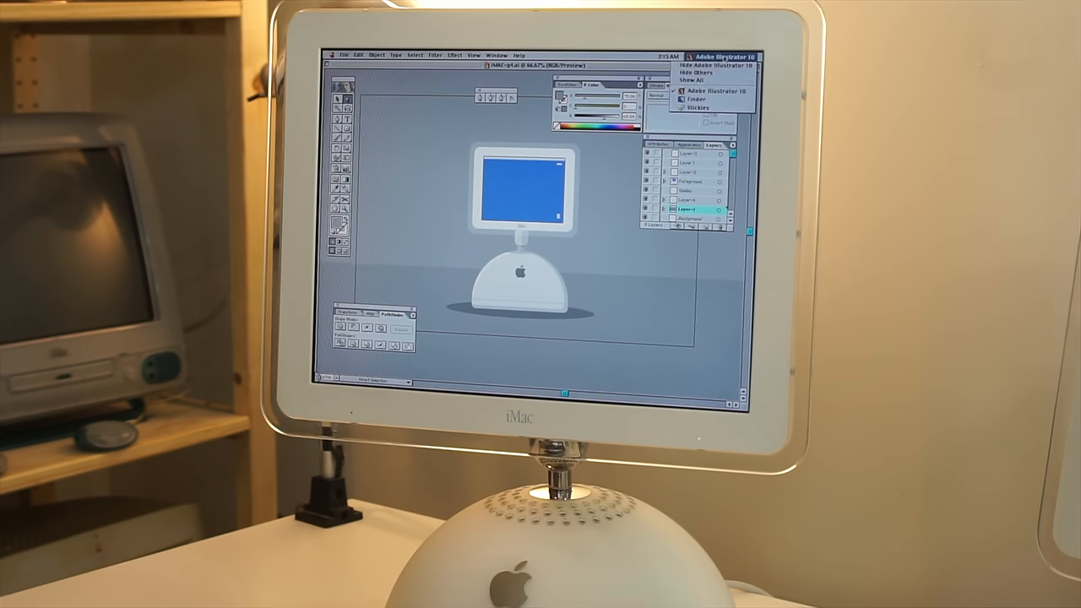